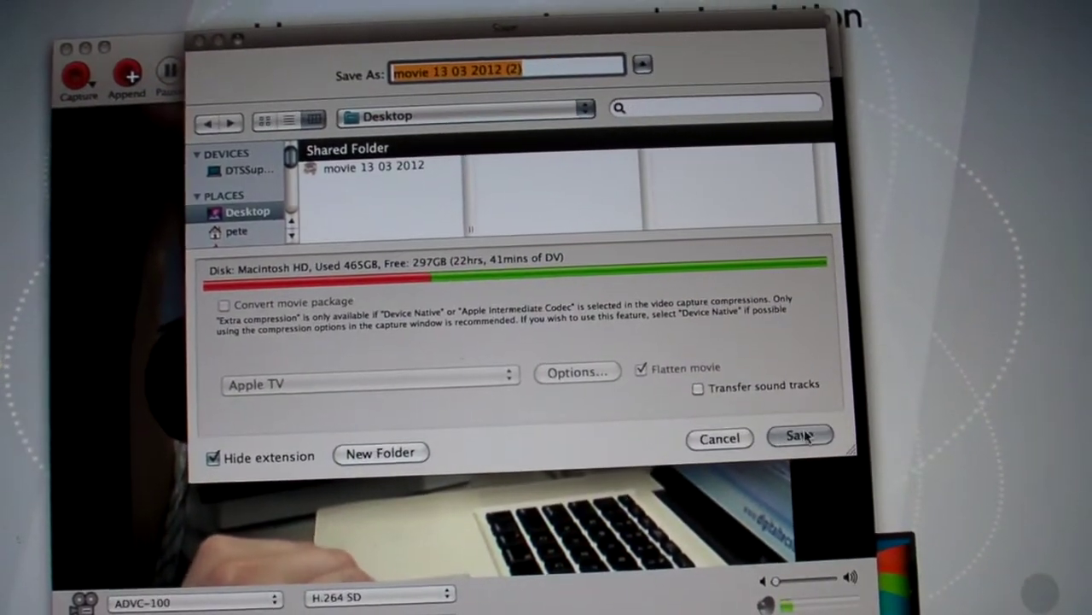
Save the capture as 'movie 13 03 2012 (2)' on the Desktop to start recording.
{"action": "left_click", "coordinate": [799, 436]}
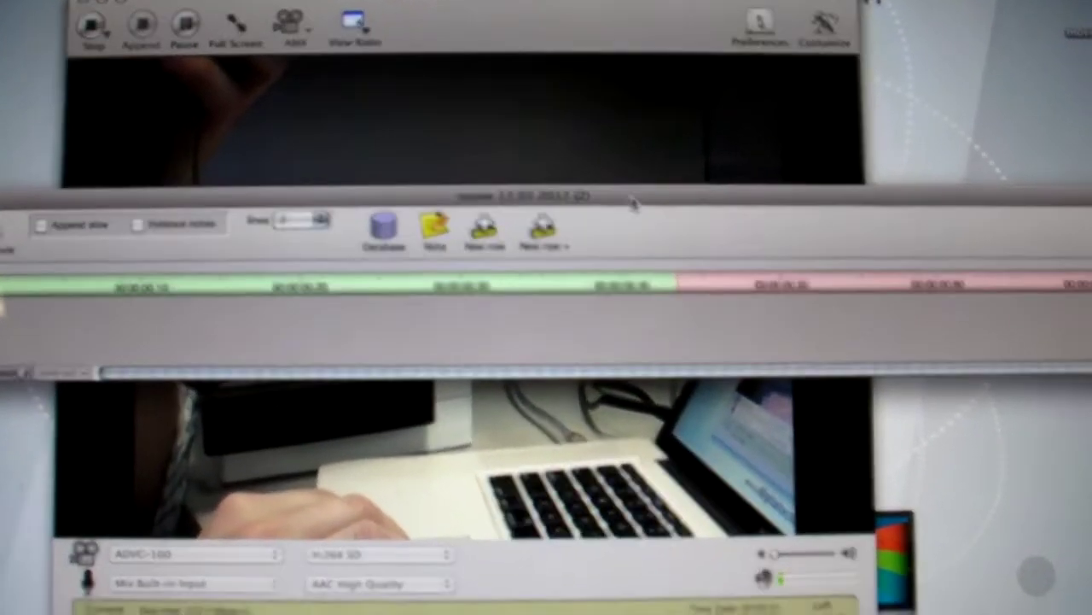